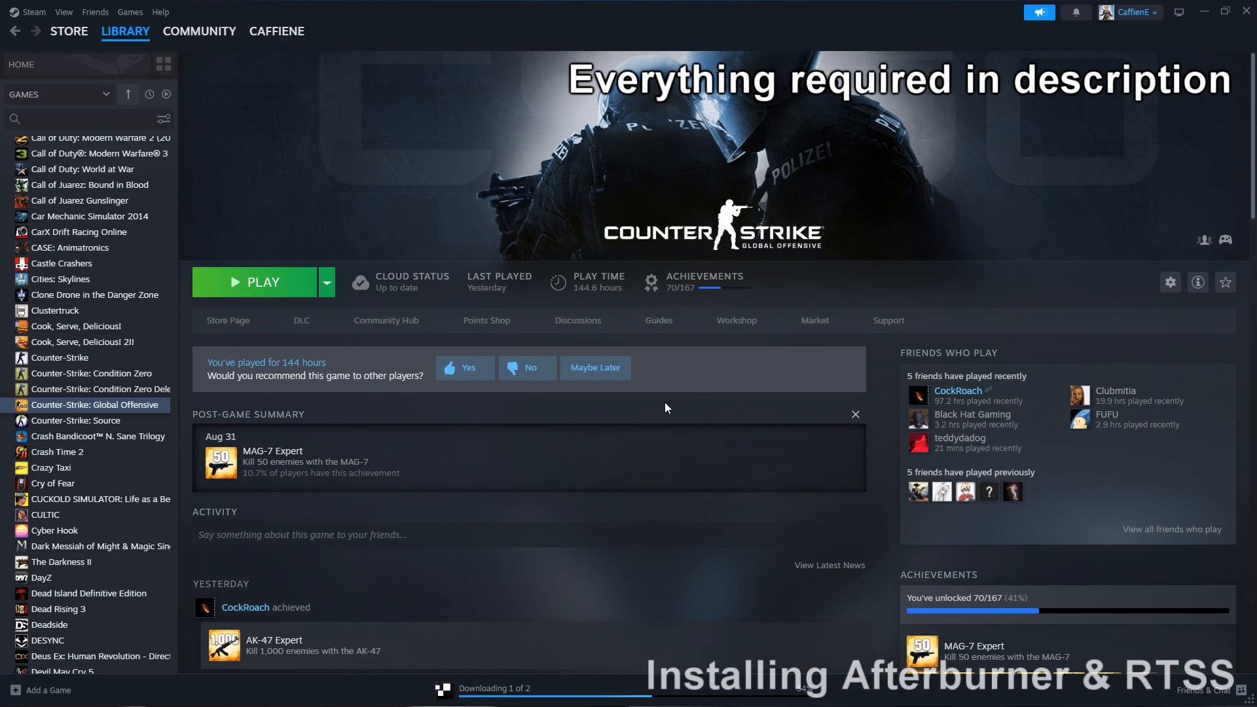
mouse_move(635, 422)
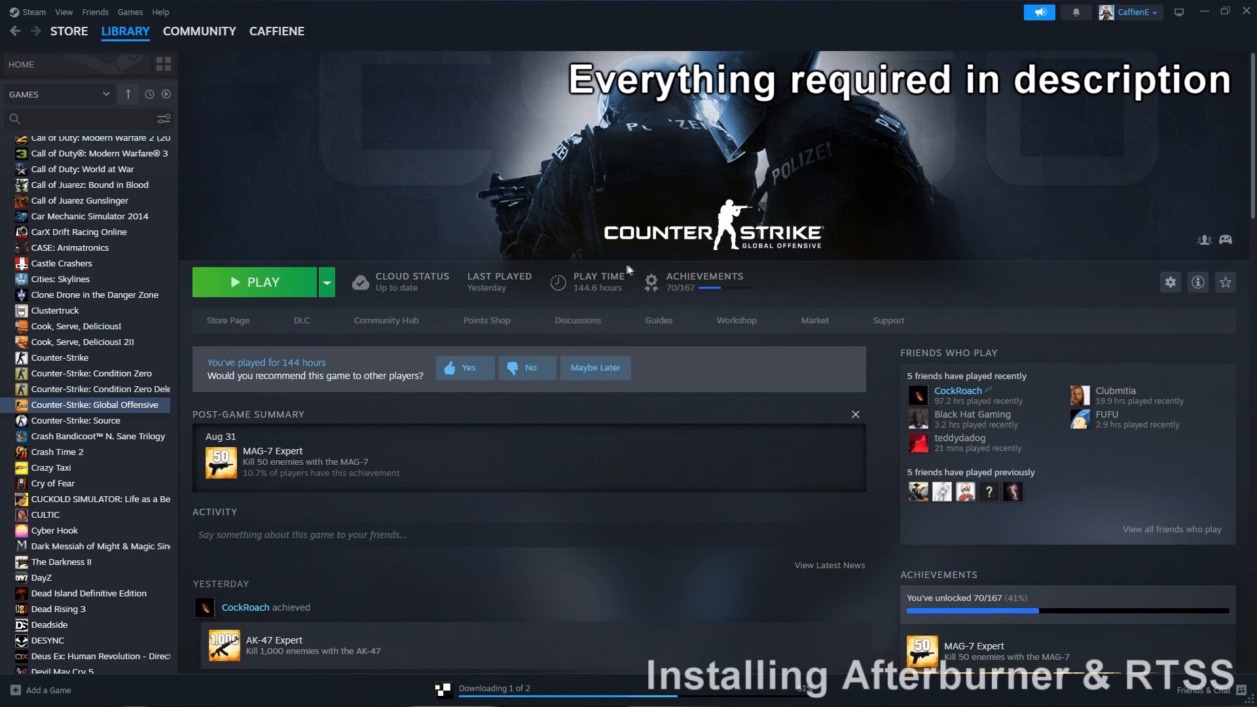
Step: Launch MSI Afterburner from Start search and dismiss the RivaTuner hooking warning
click(570, 691)
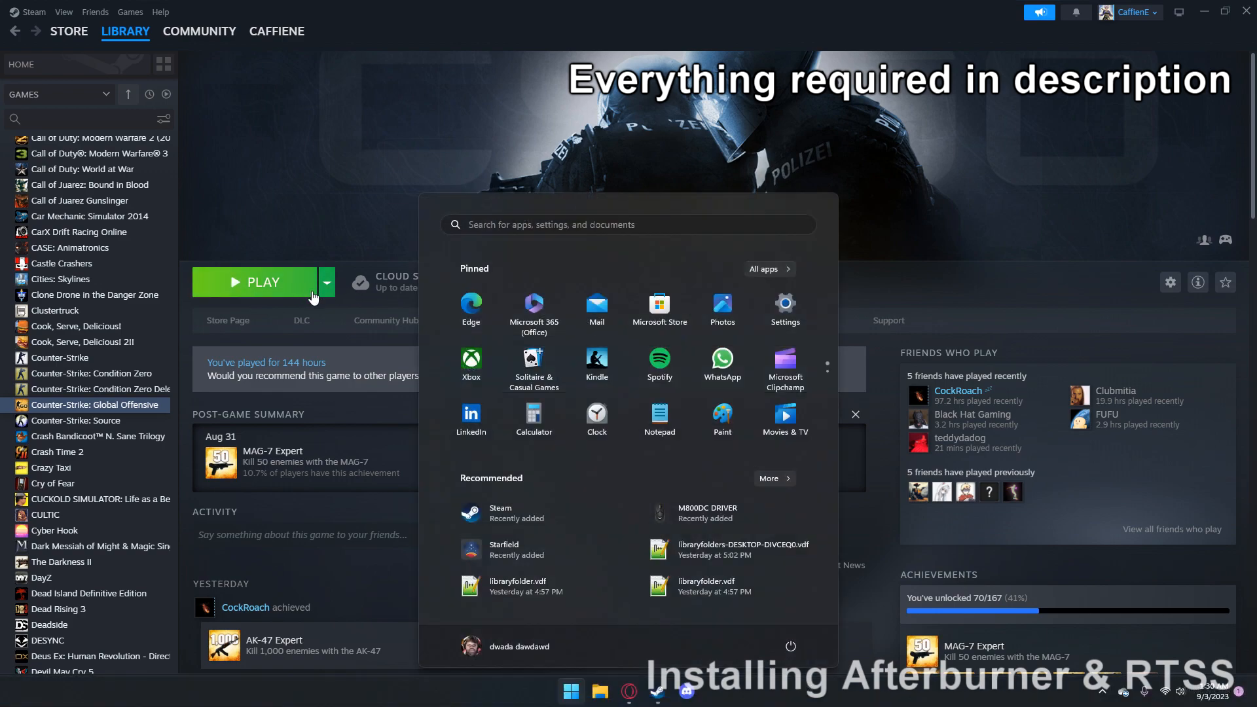
text(msi Afterburner)
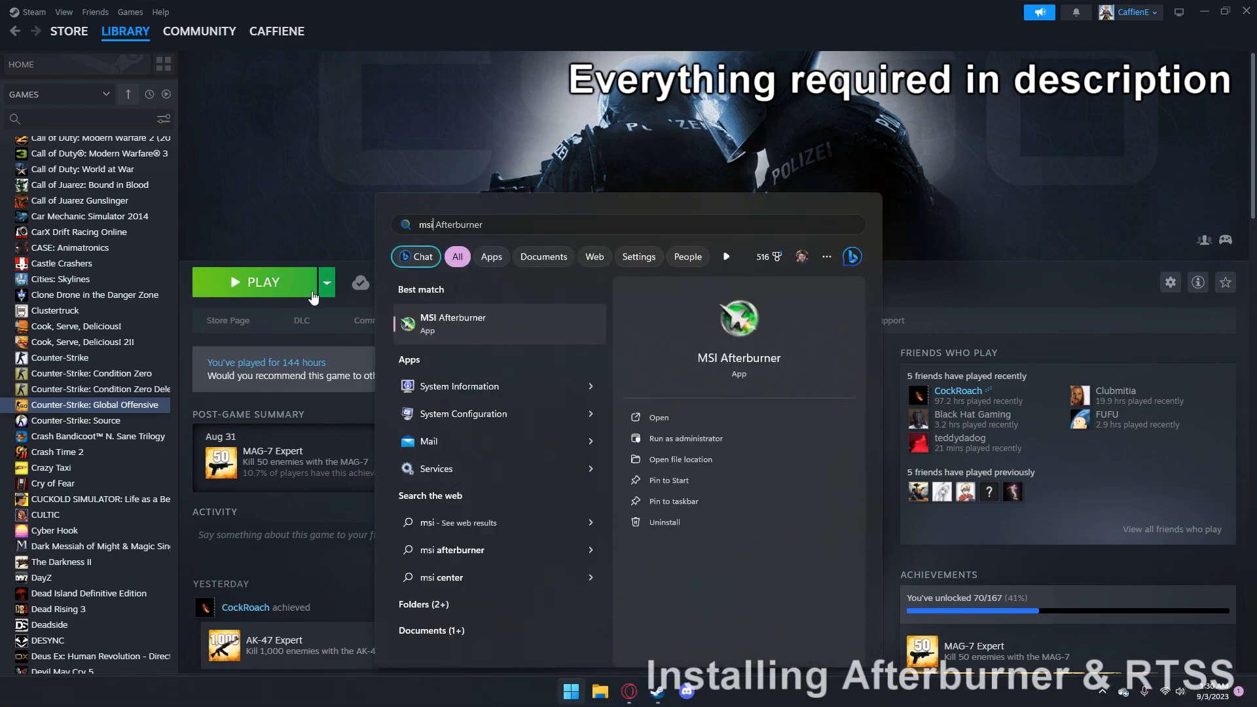
click(686, 438)
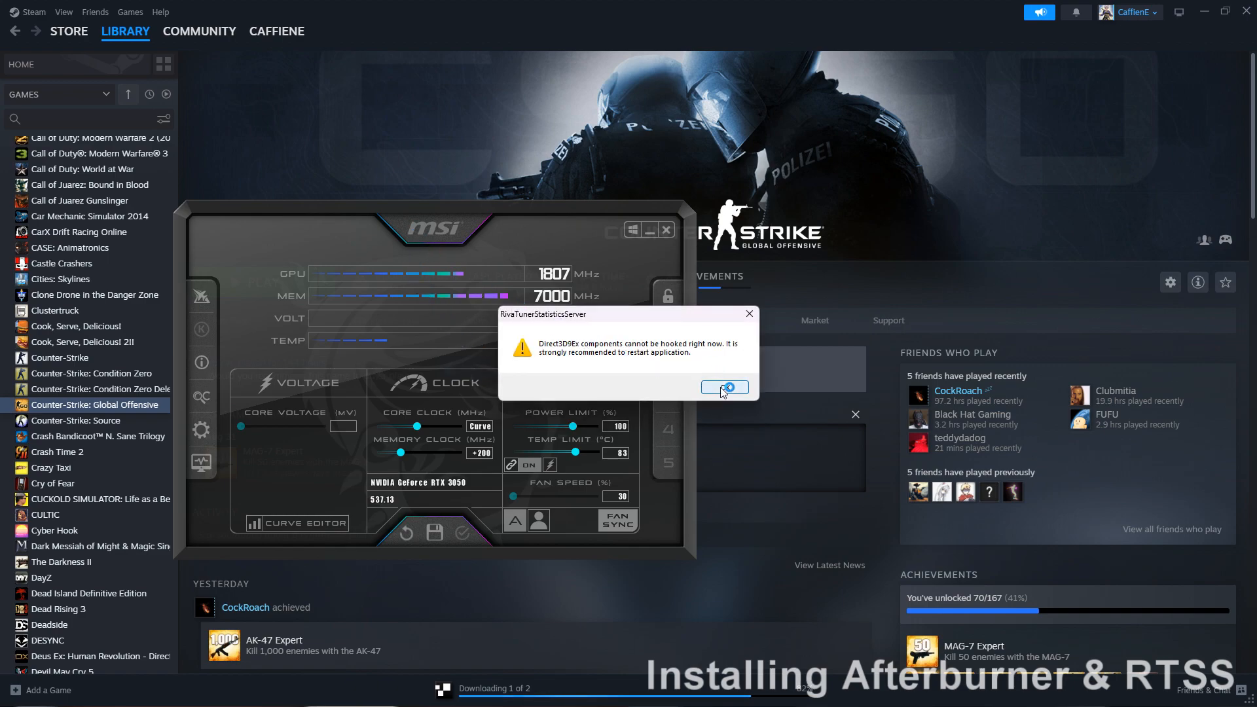
click(724, 388)
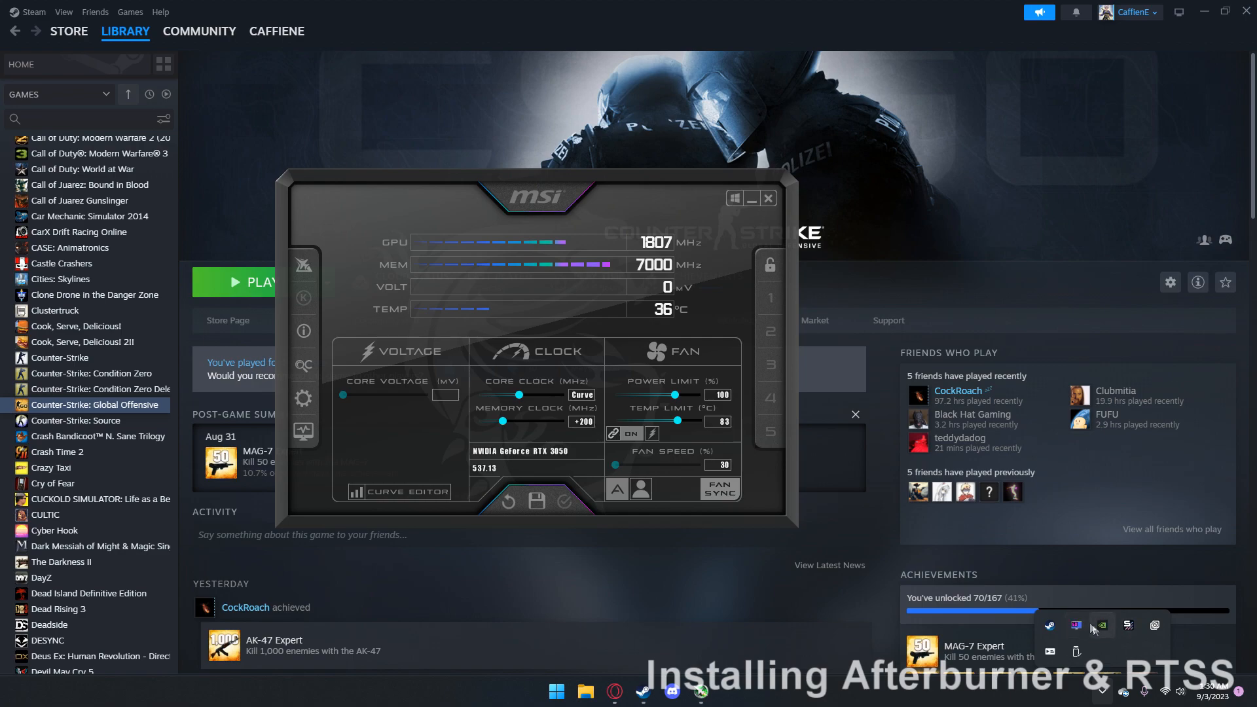
mouse_move(1076, 626)
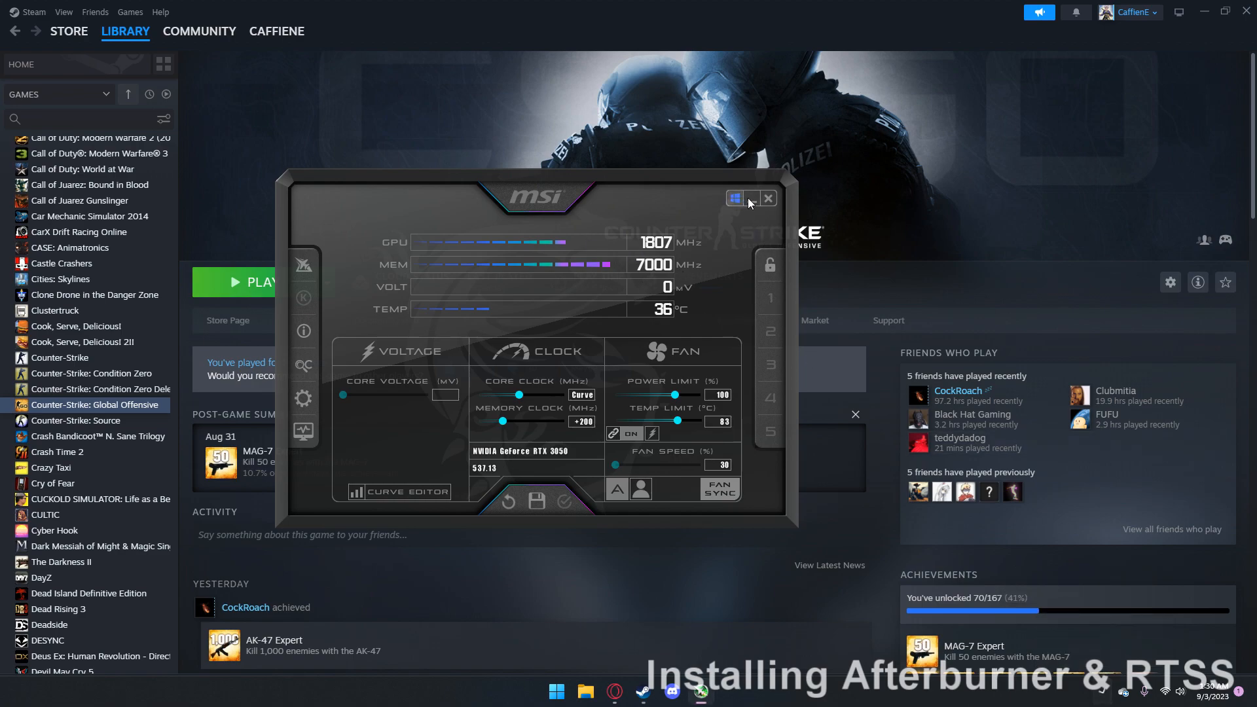
Step: In Afterburner properties' Monitoring list, select the Framerate graph for the on-screen display
click(768, 198)
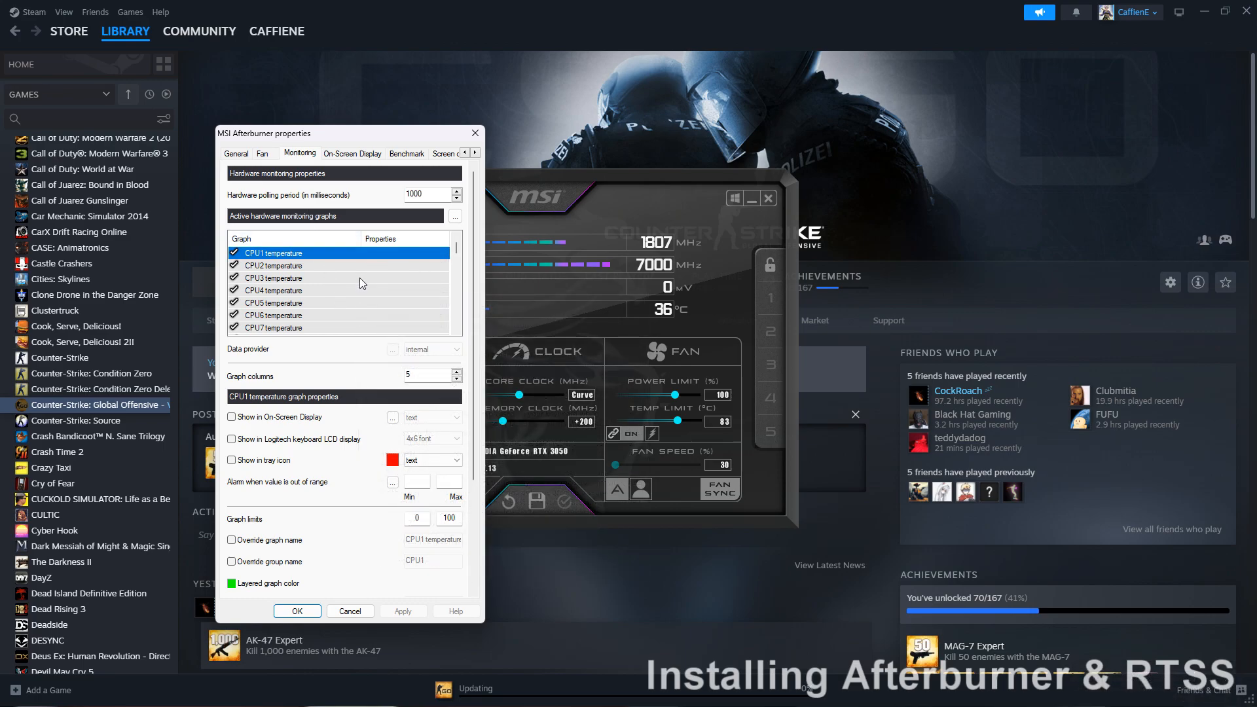
scroll(down, 3)
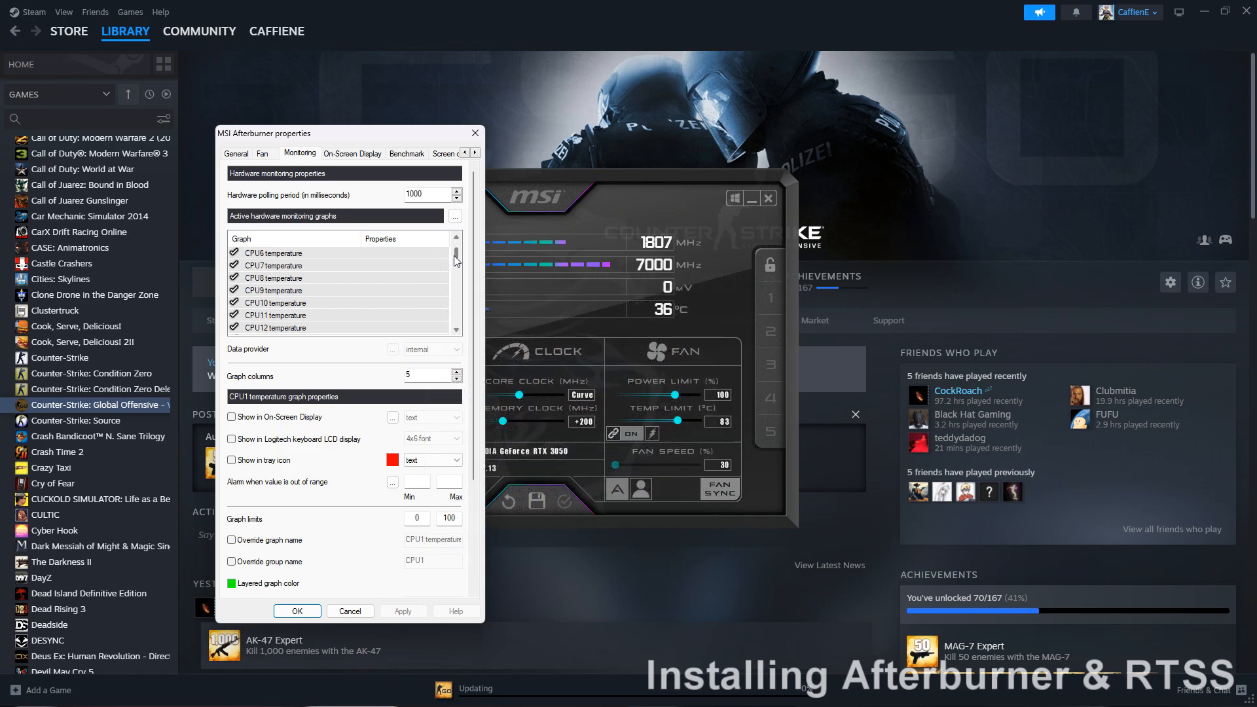
scroll(down, 3)
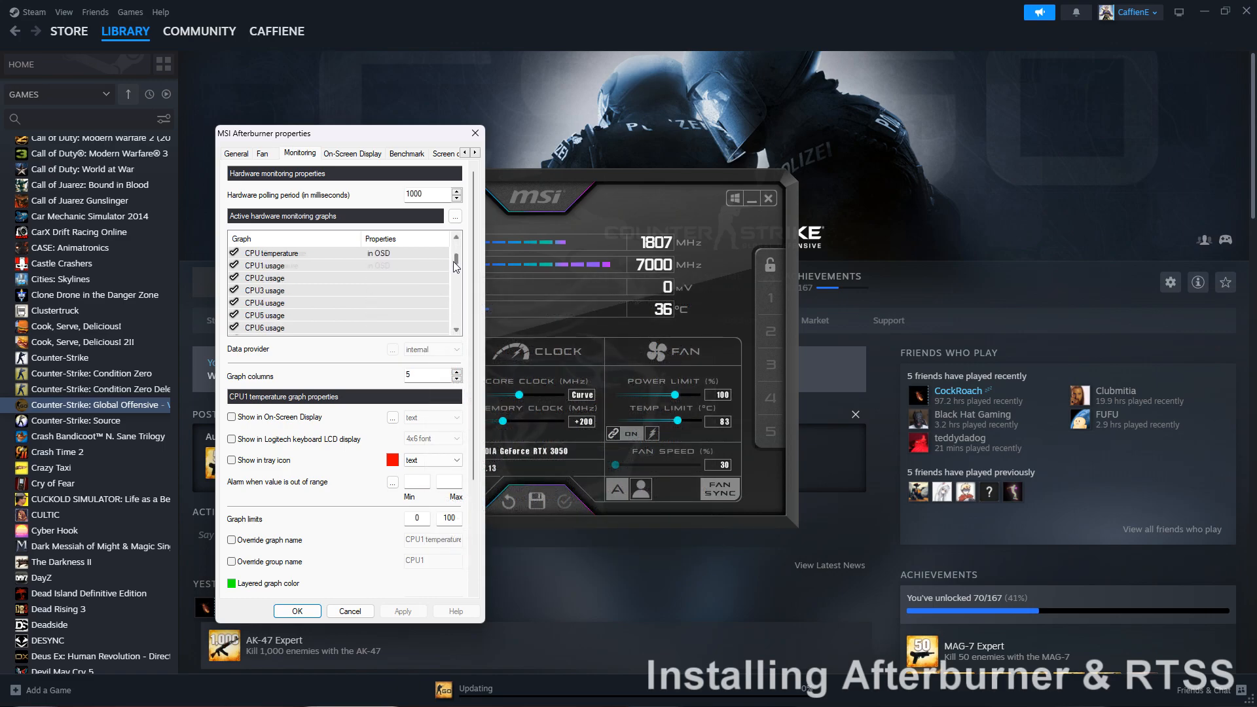
scroll(down, 3)
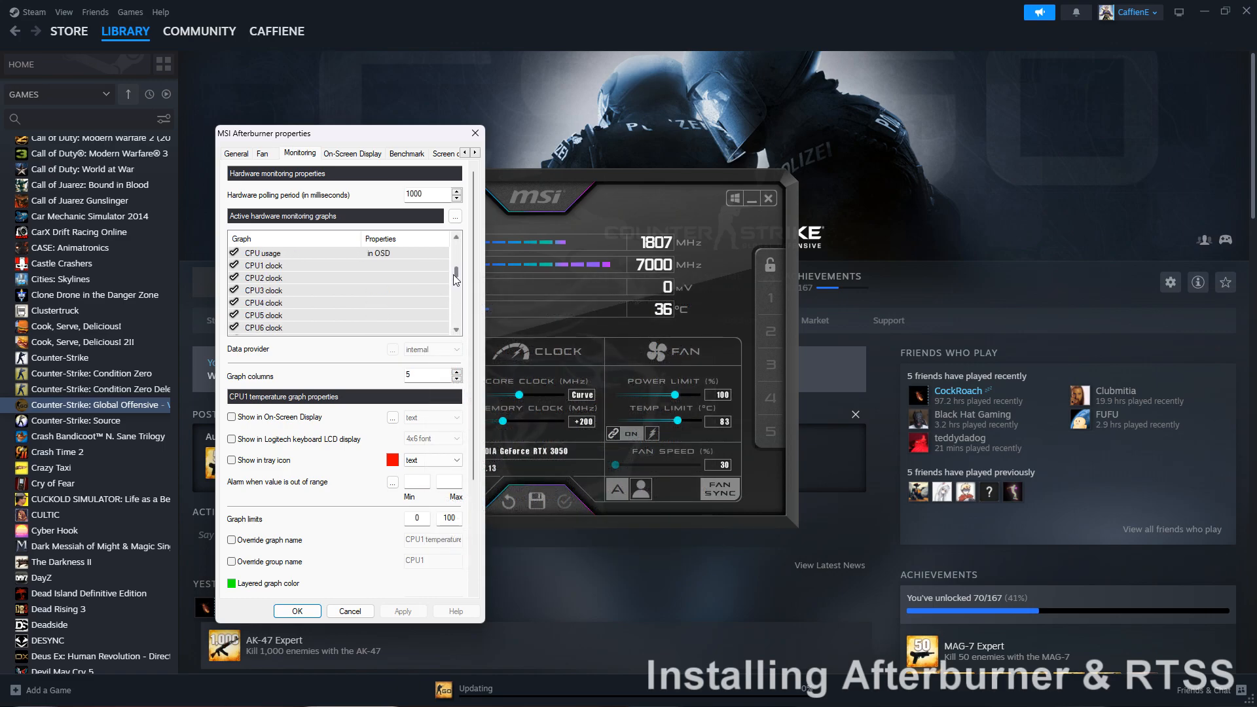
scroll(down, 3)
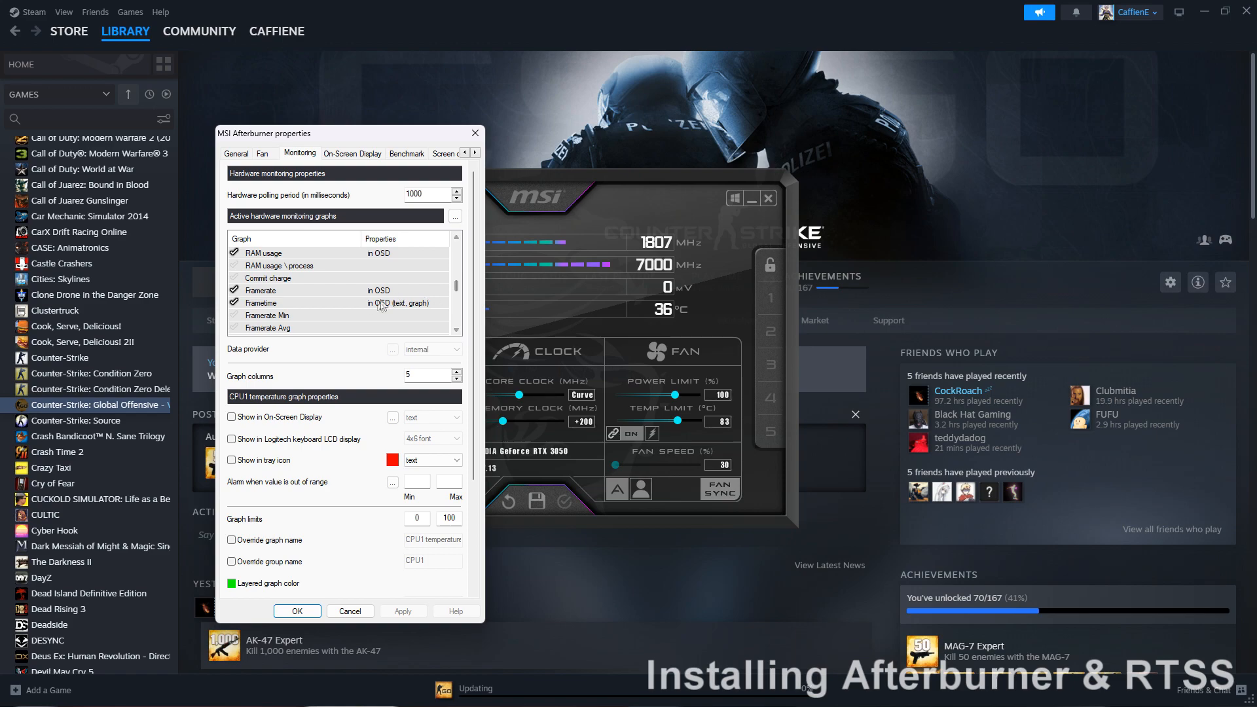
click(285, 289)
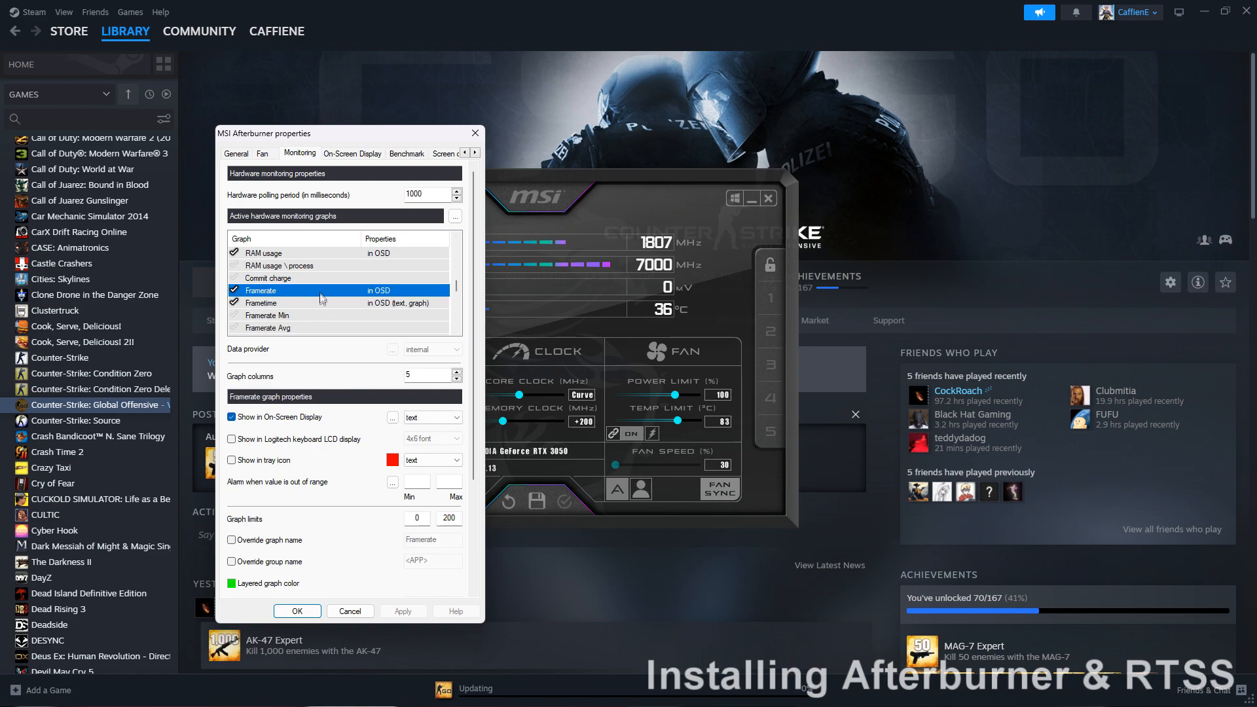
mouse_move(327, 306)
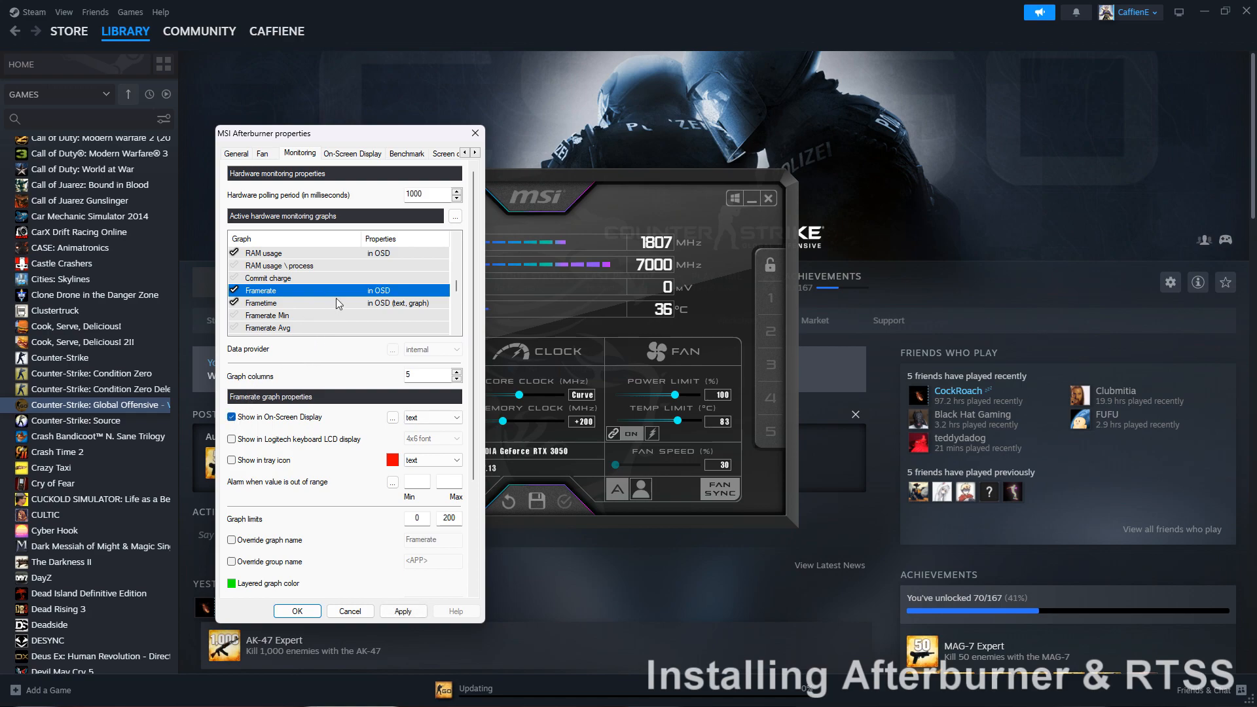
Step: Enable Frametime in the on-screen display and confirm the monitoring settings
click(286, 302)
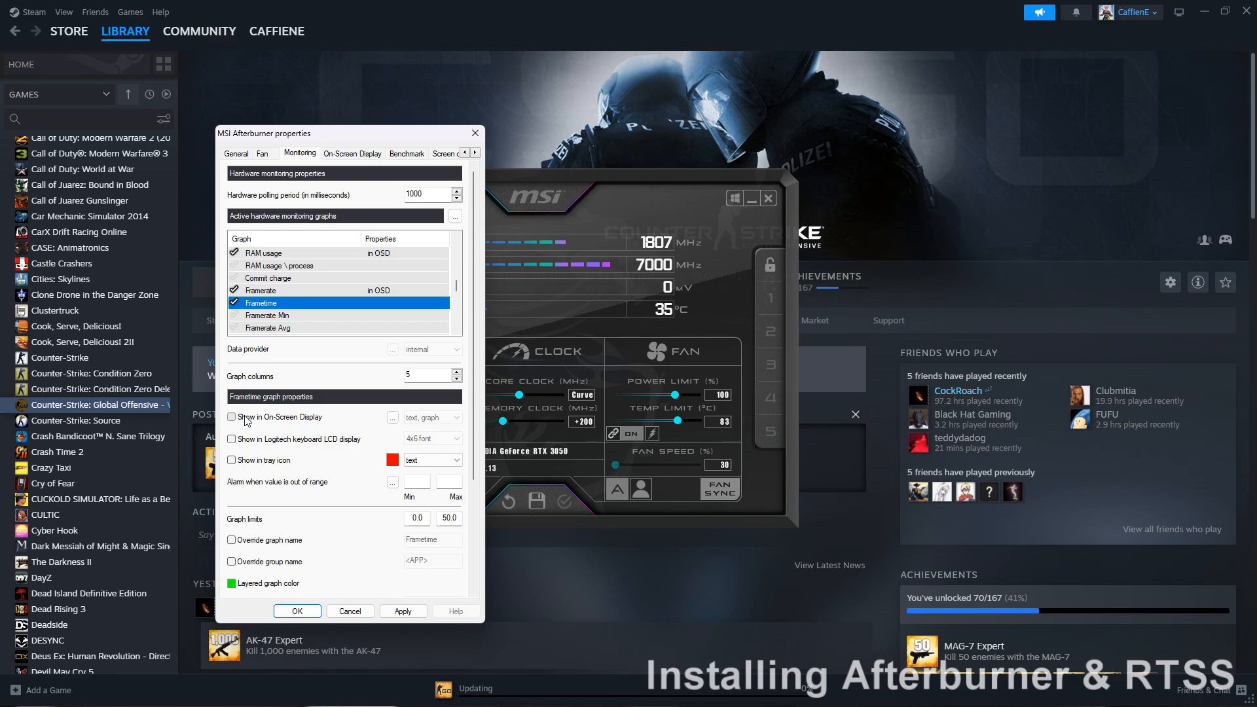
click(231, 418)
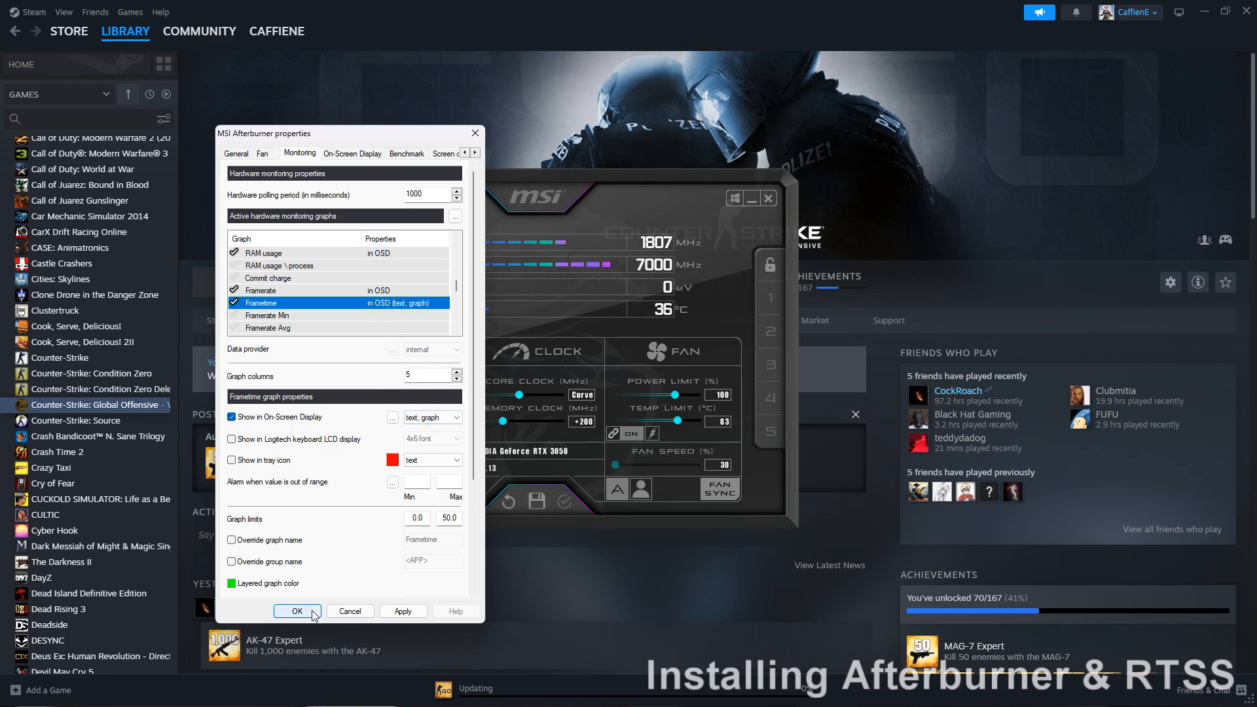
click(296, 610)
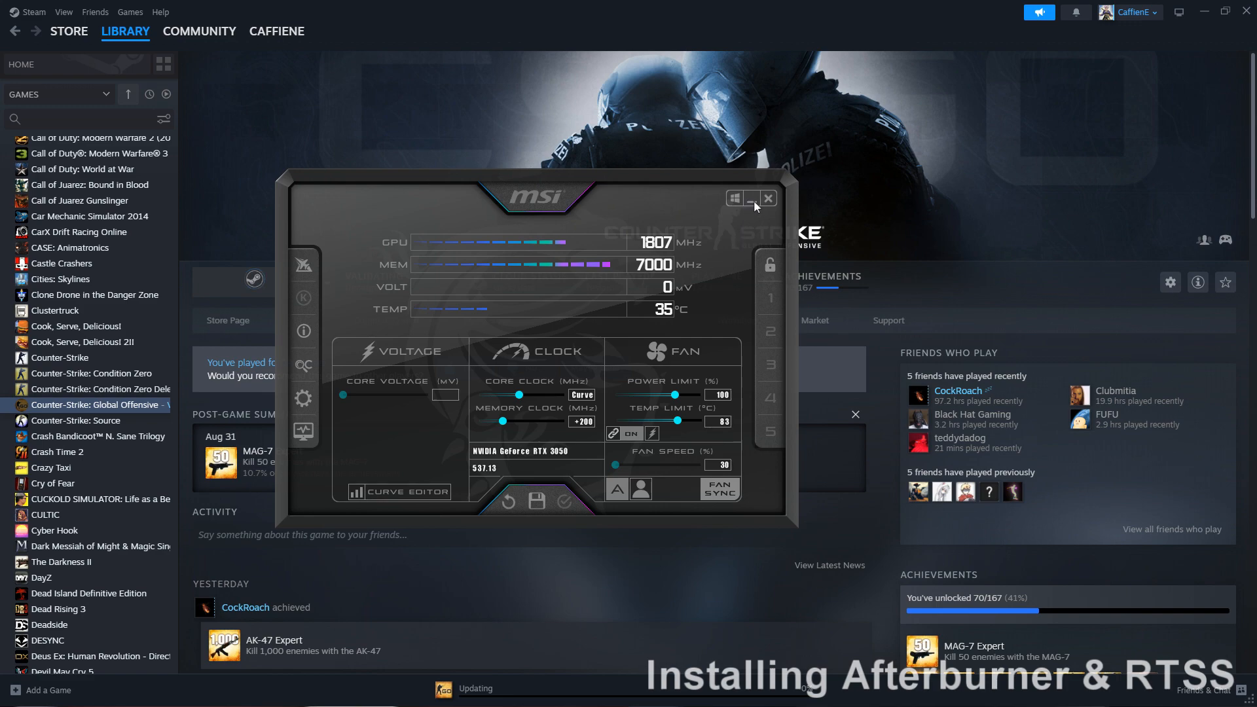
Step: Minimize Afterburner and open Steam properties for Counter-Strike: Global Offensive
click(751, 197)
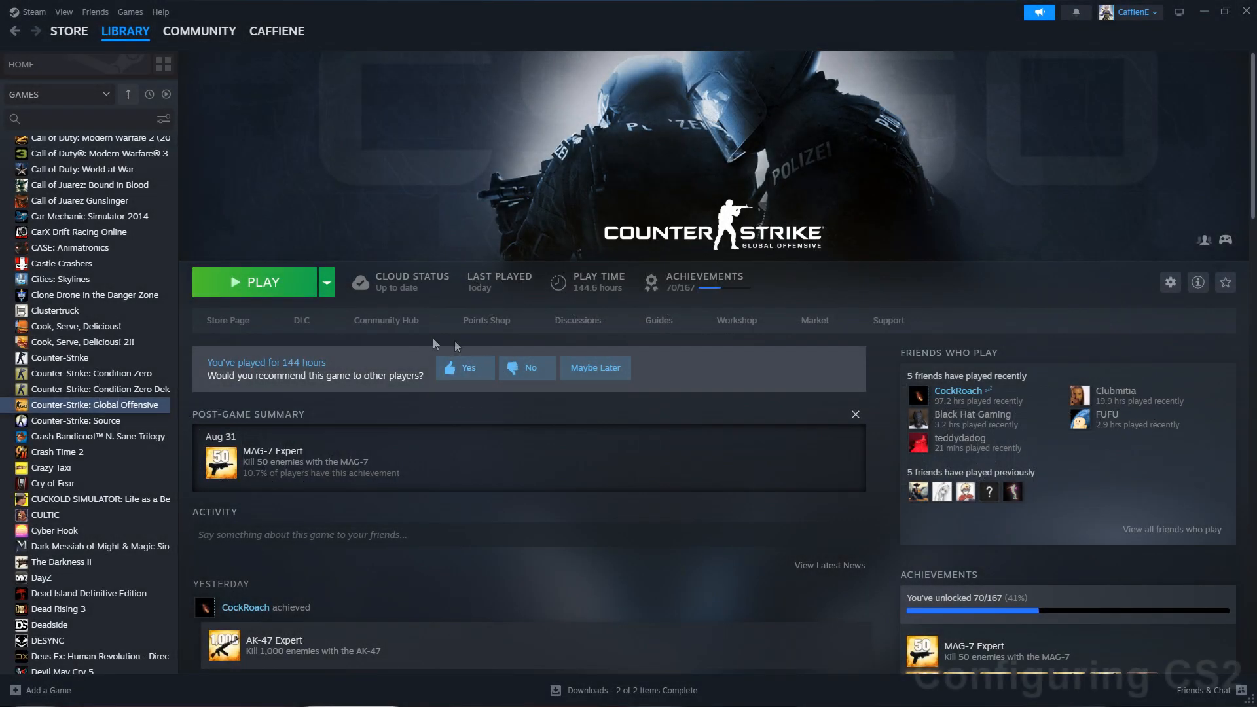
right_click(97, 404)
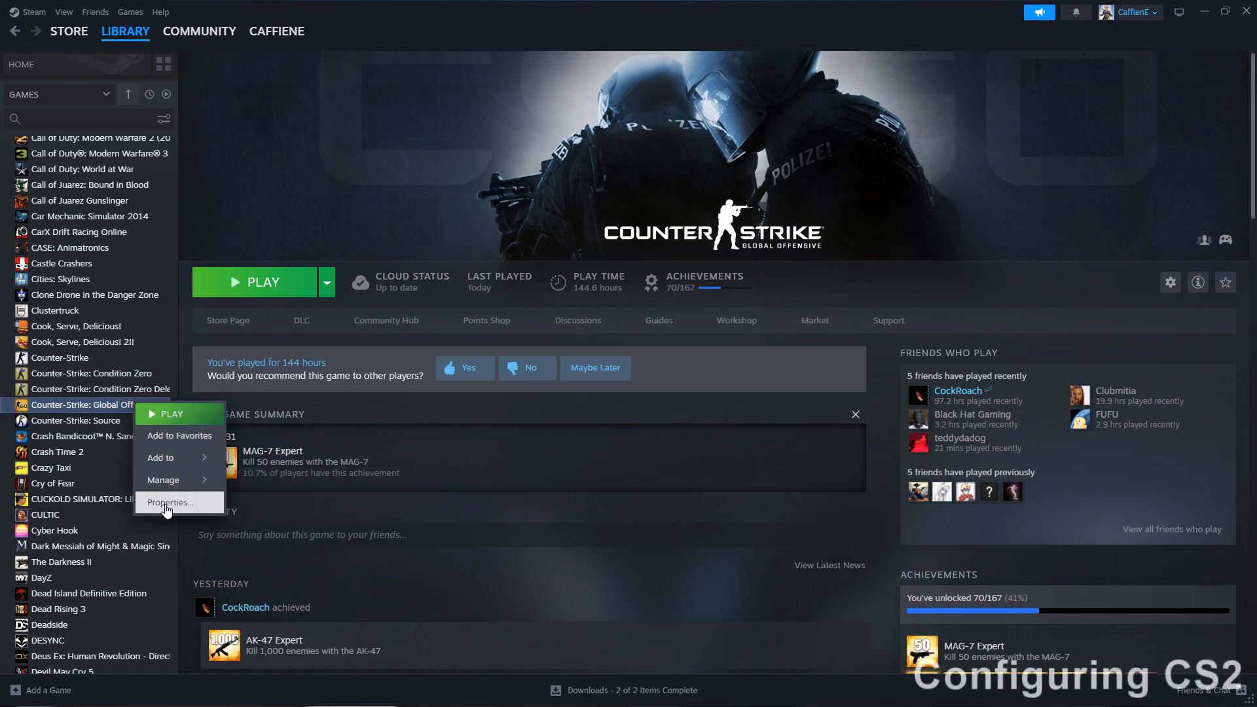
click(169, 503)
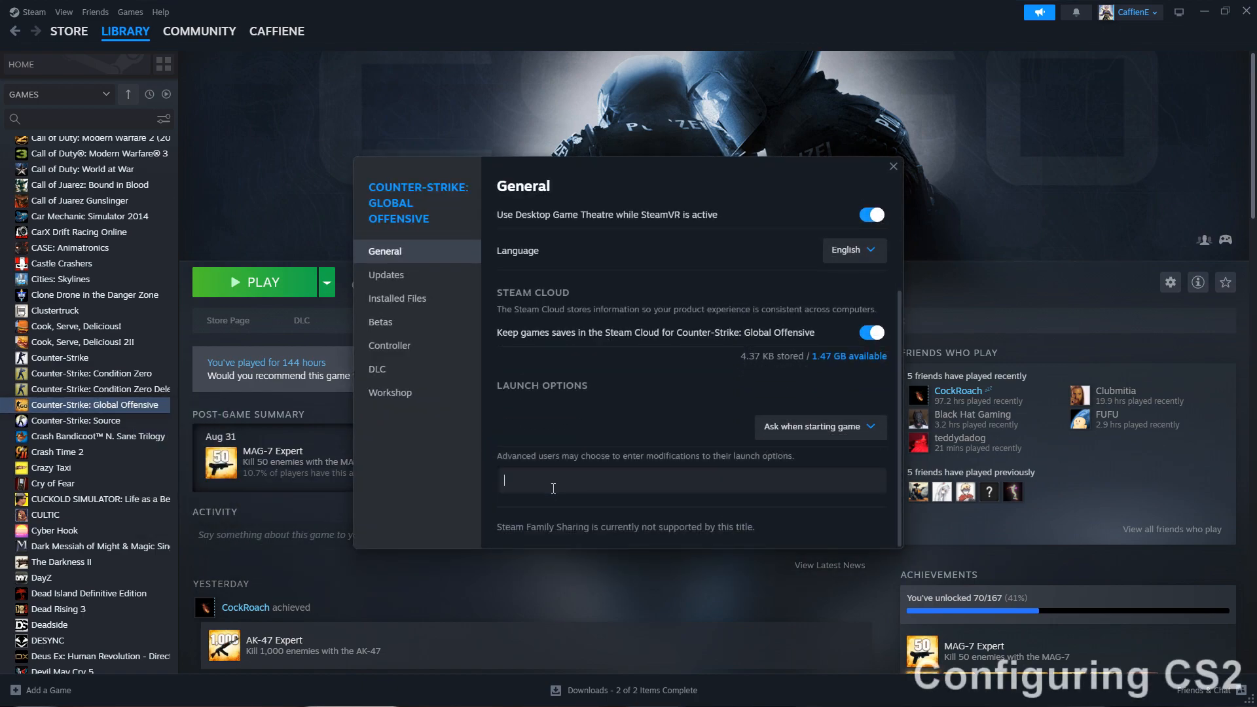
Step: Enter -allow_third_party_software as the game's launch option
text(-)
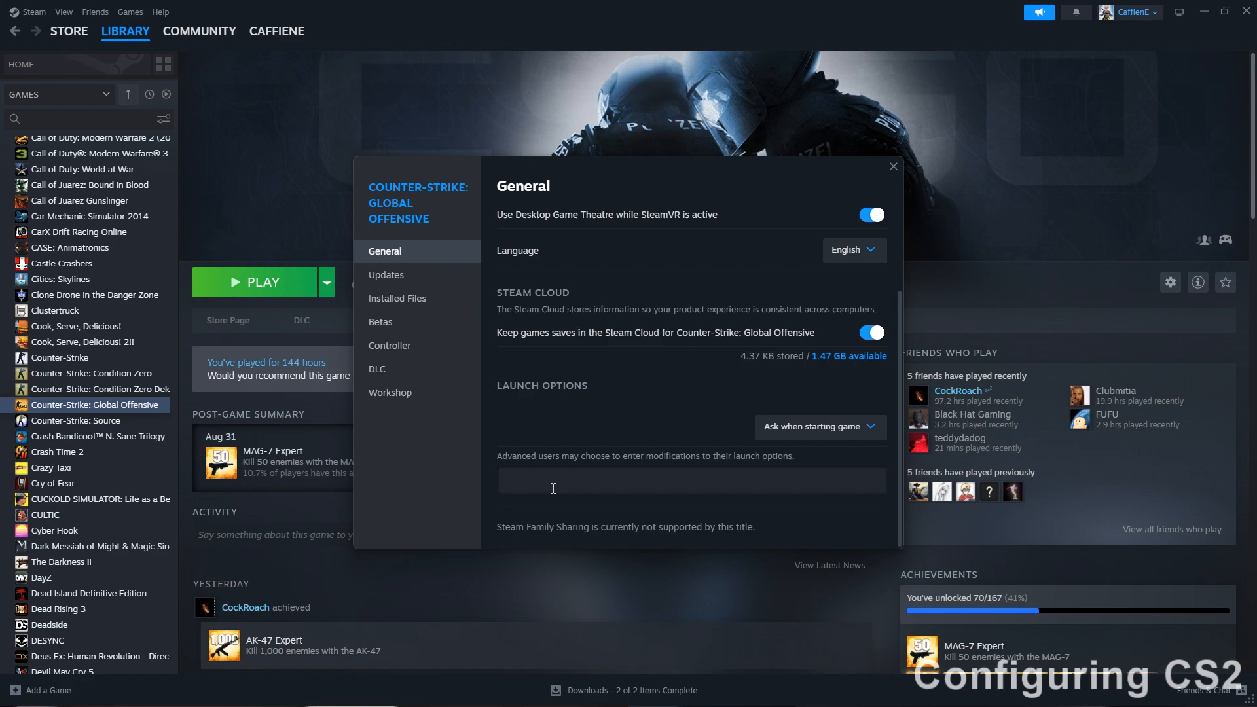
text(allow_third_)
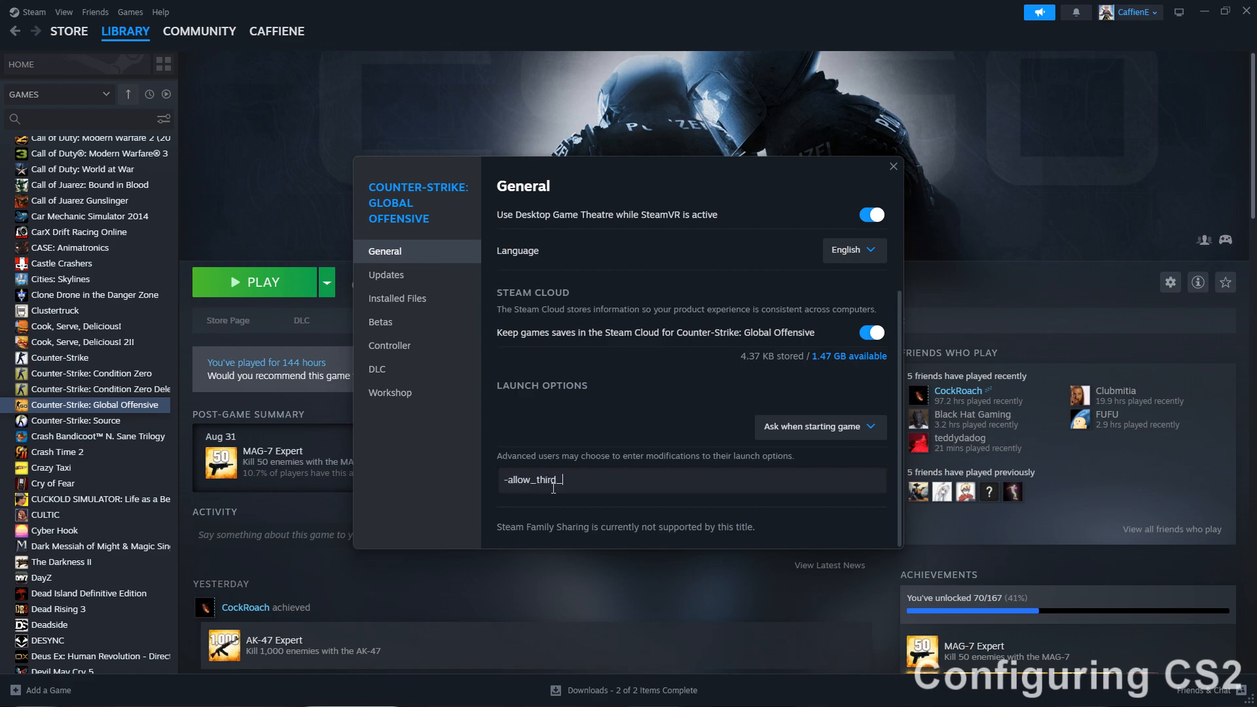
text(party_)
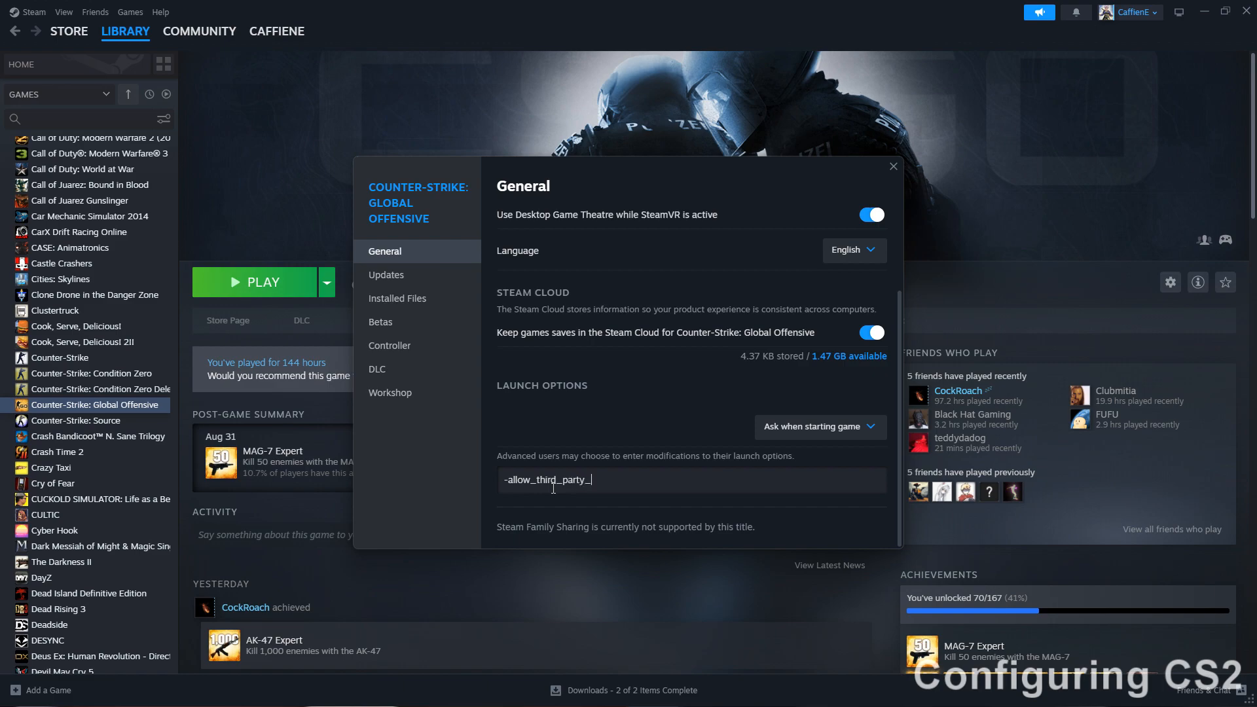
text(soft)
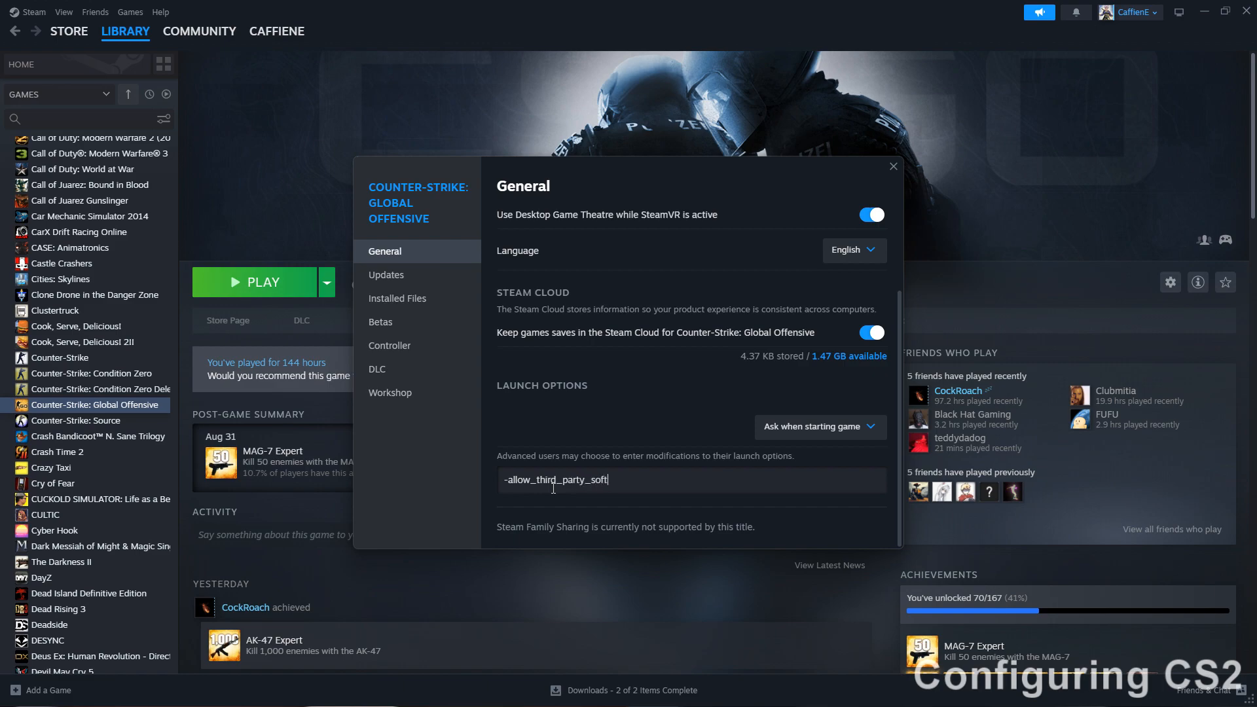
text(ware)
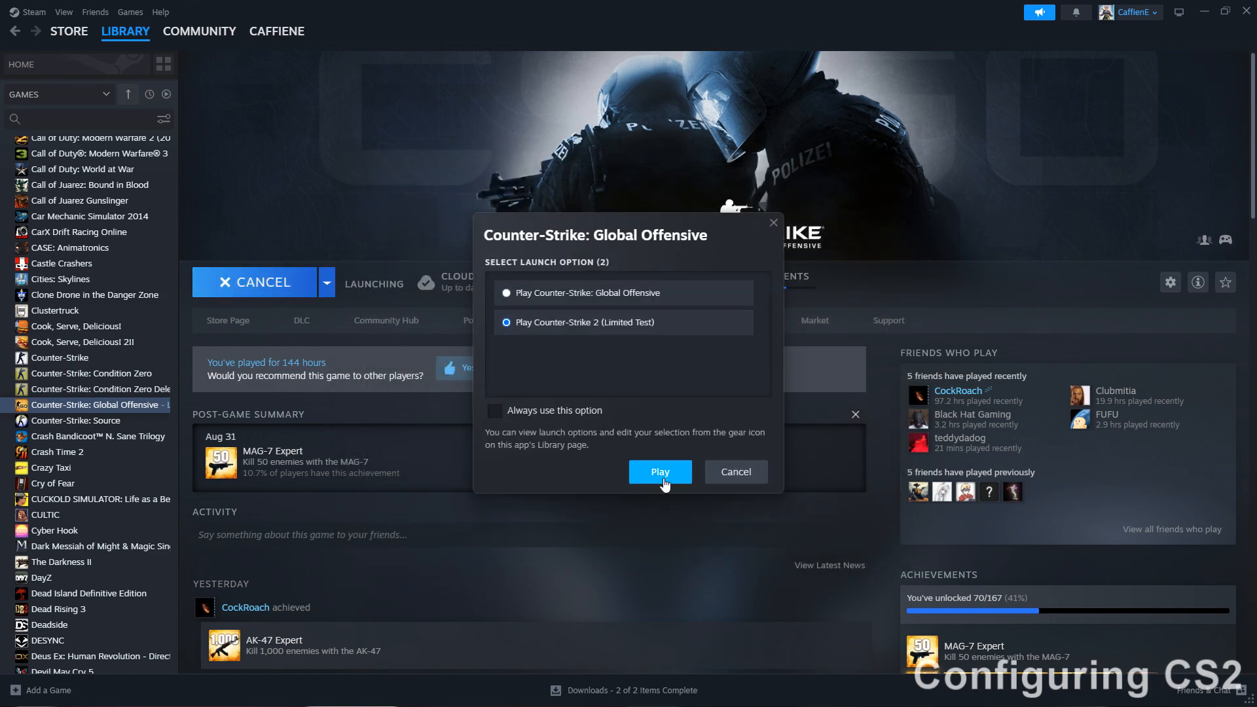
Step: Launch the Counter-Strike 2 limited test and load into a match with the overlay showing
click(661, 471)
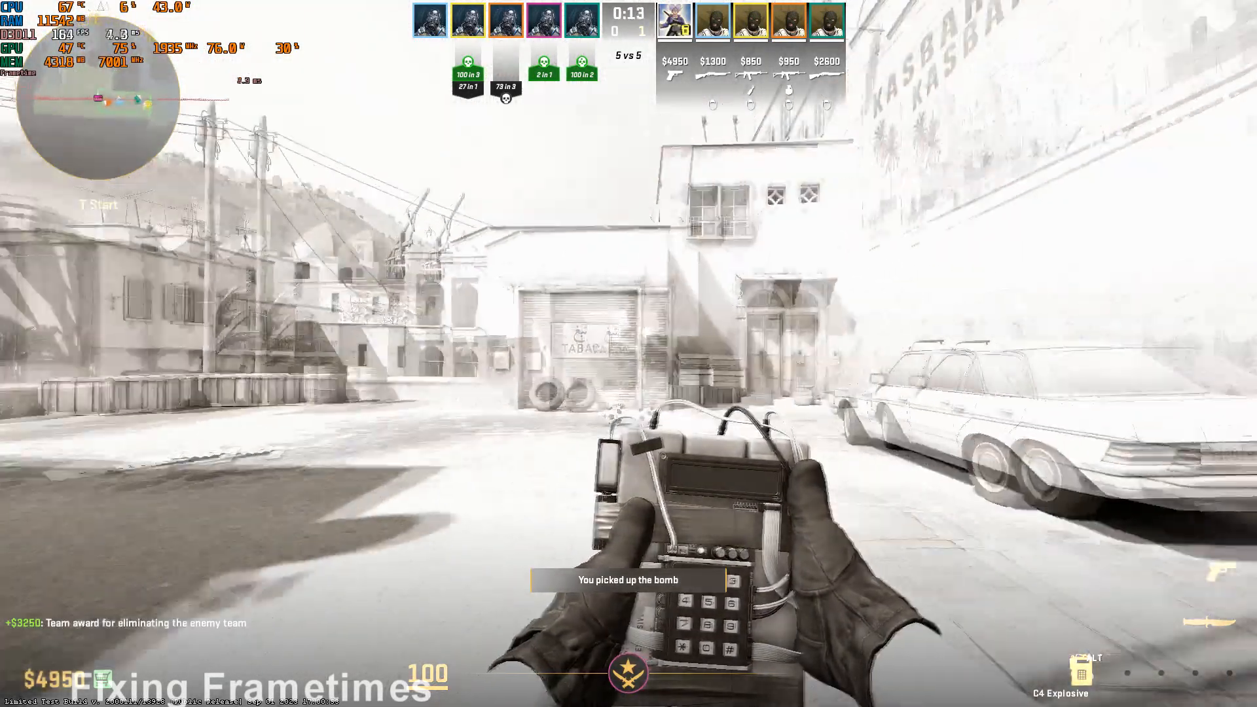
Step: In RTSS, select the Global then cs2.exe profile and start adding a new application profile
click(555, 692)
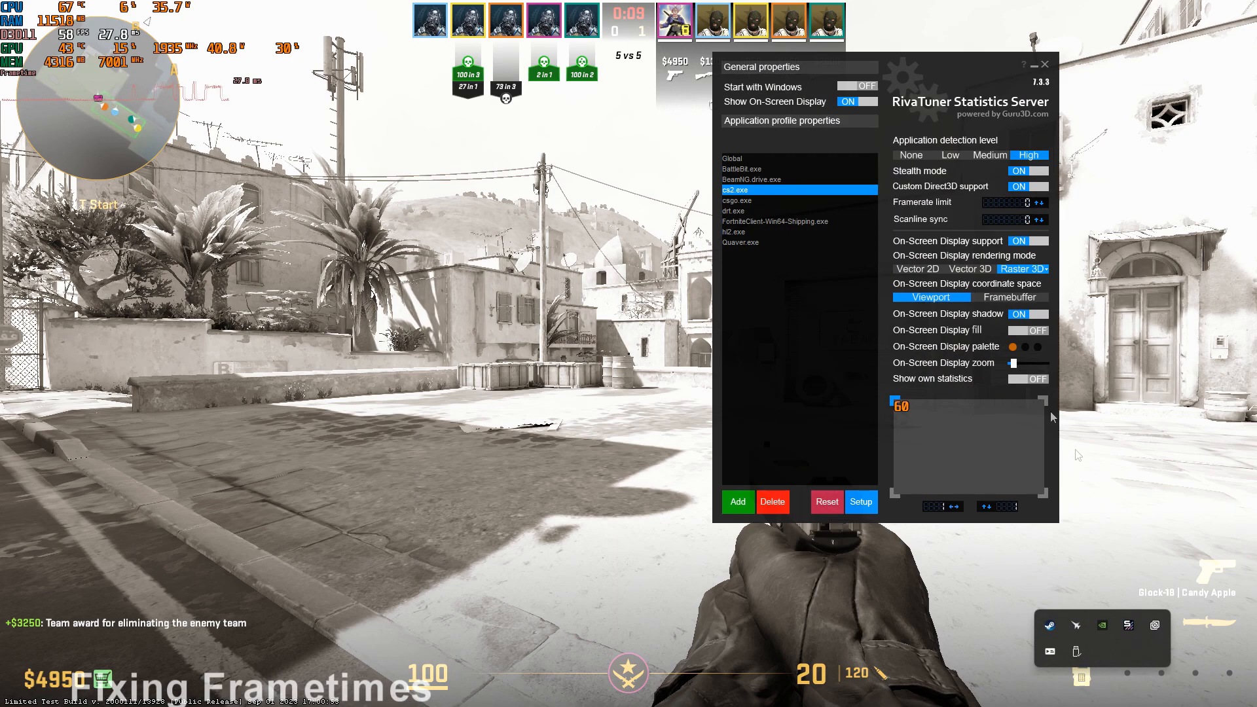
mouse_move(744, 498)
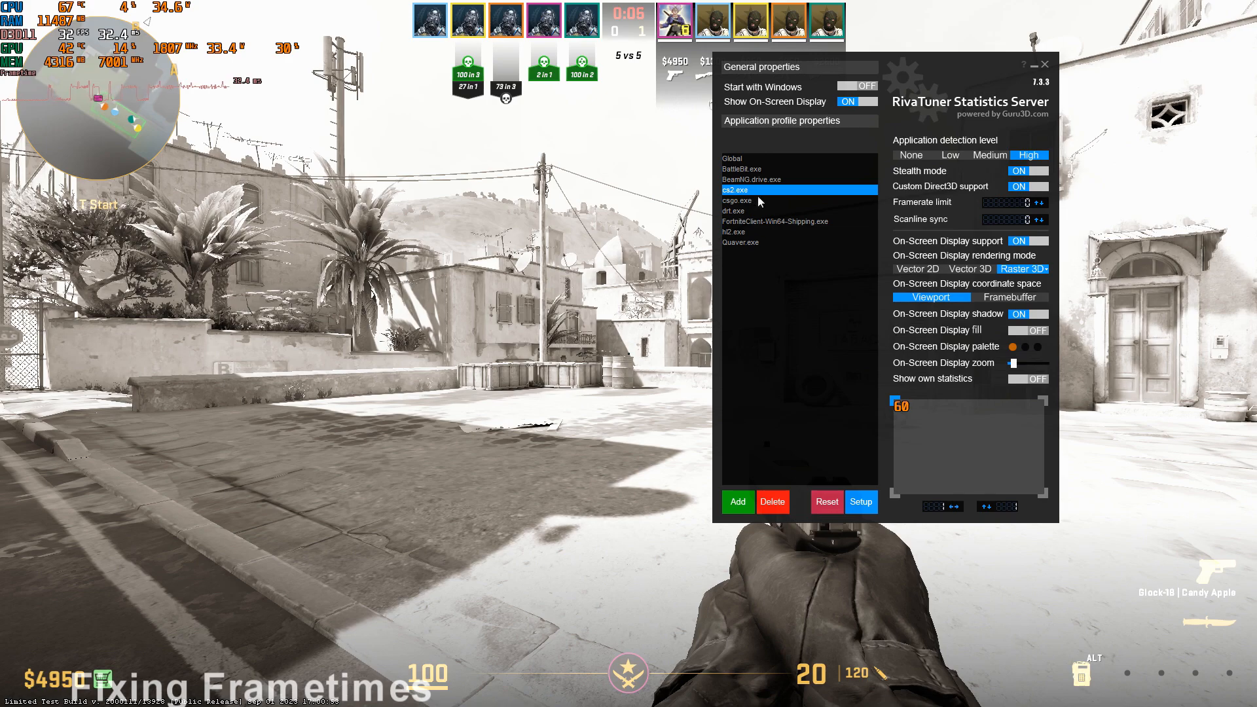
click(733, 159)
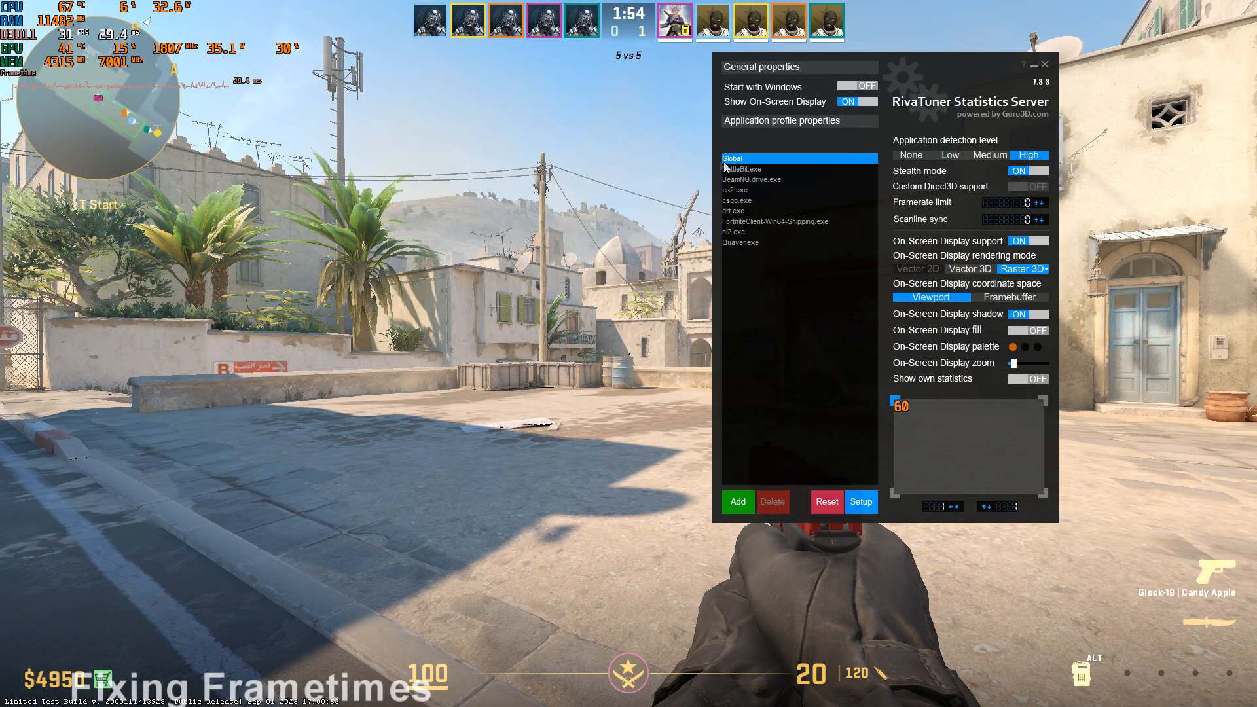
click(736, 190)
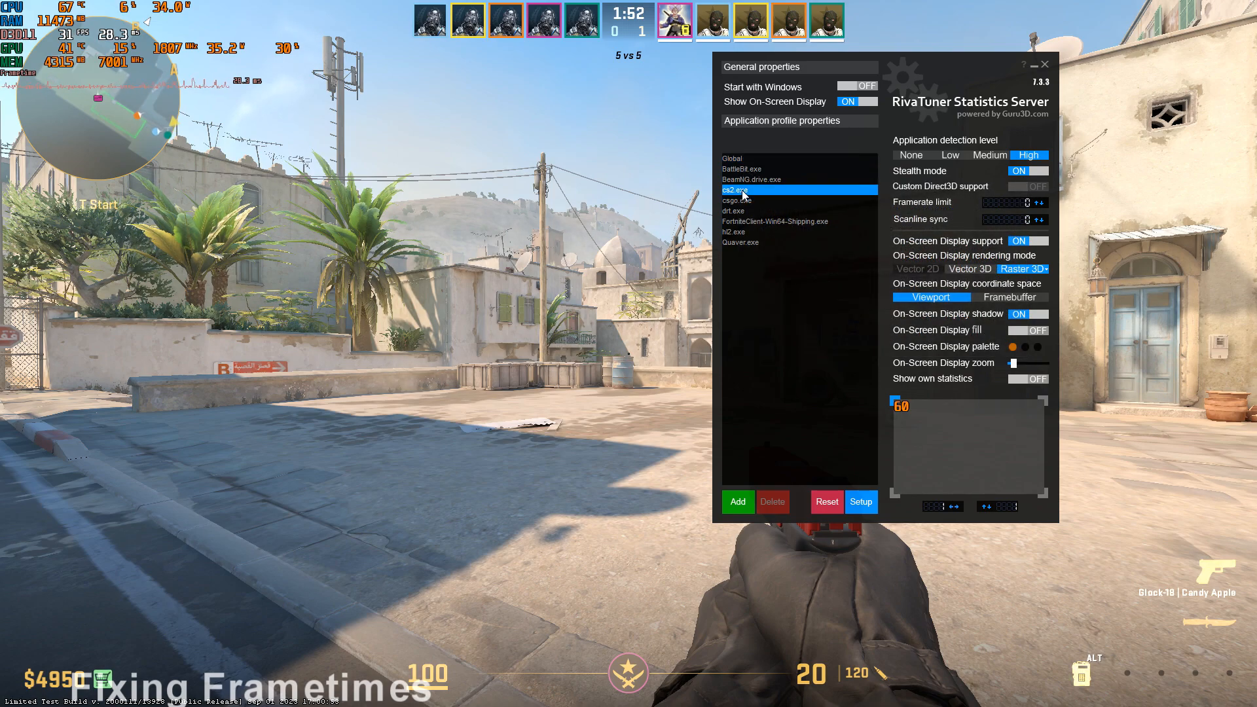
click(738, 502)
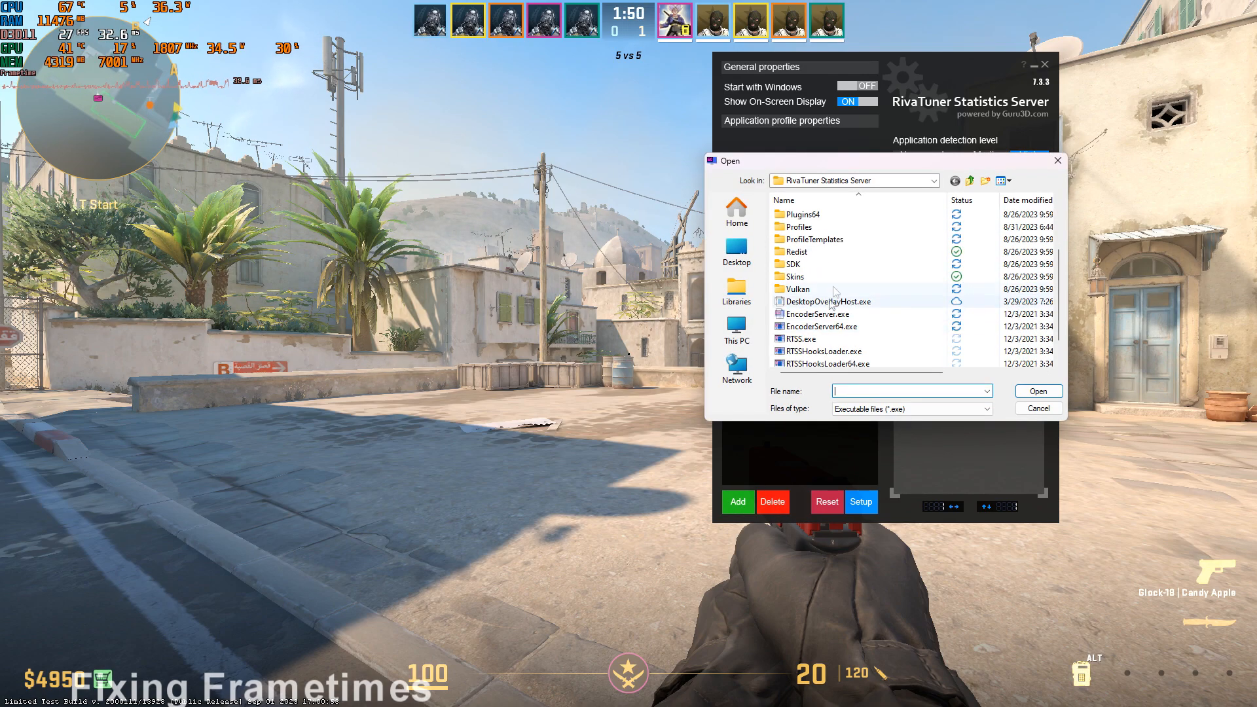
Step: Browse Program Files (x86) > Steam > steamapps > Counter-Strike Global Offensive > game to the win64 folder
click(935, 181)
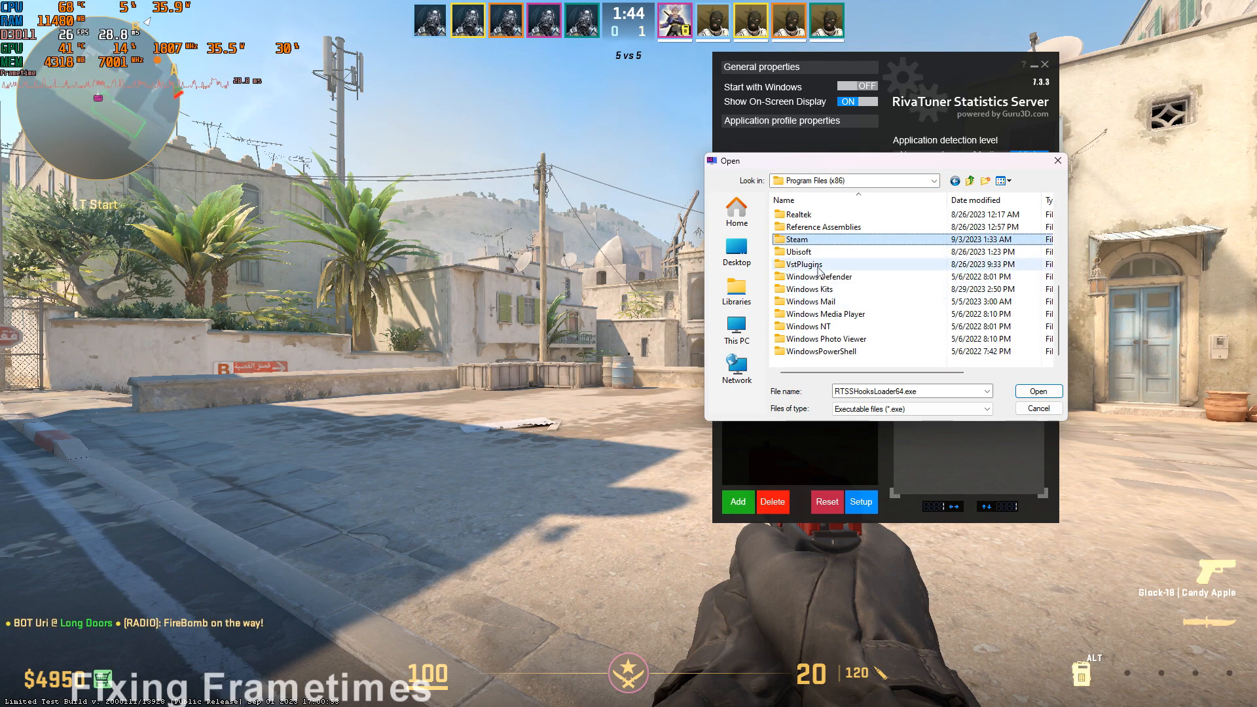
double_click(796, 238)
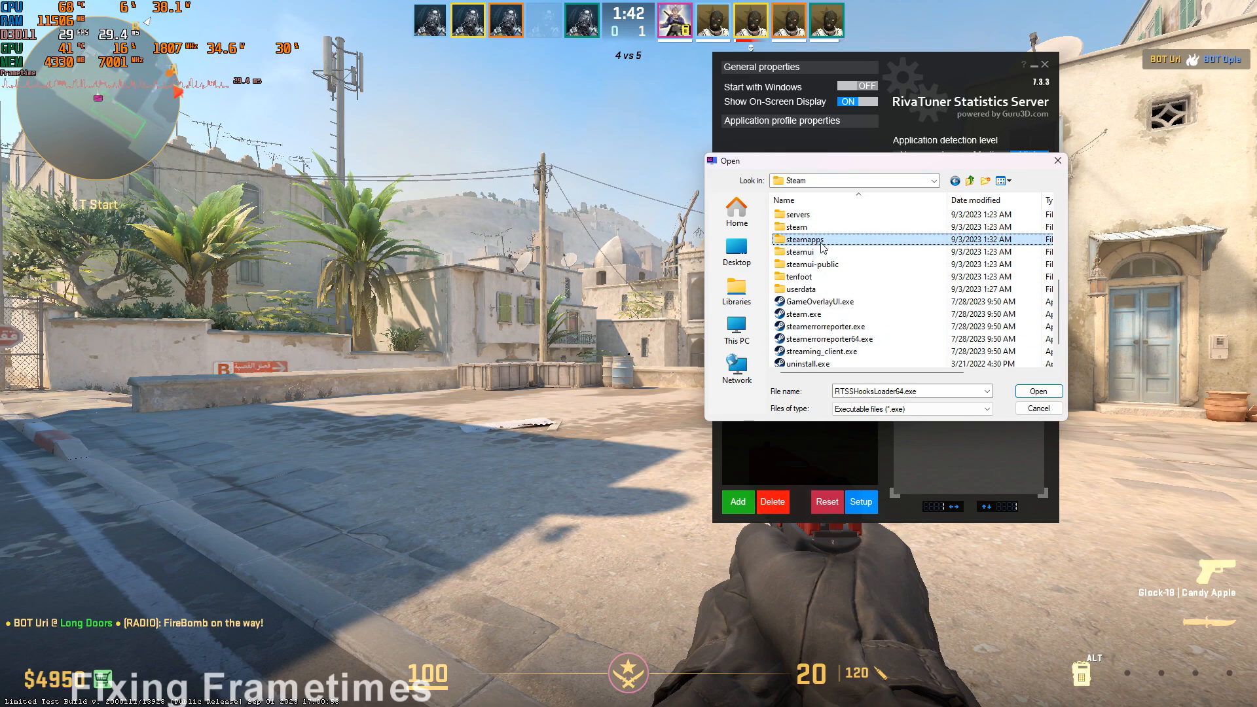
double_click(807, 238)
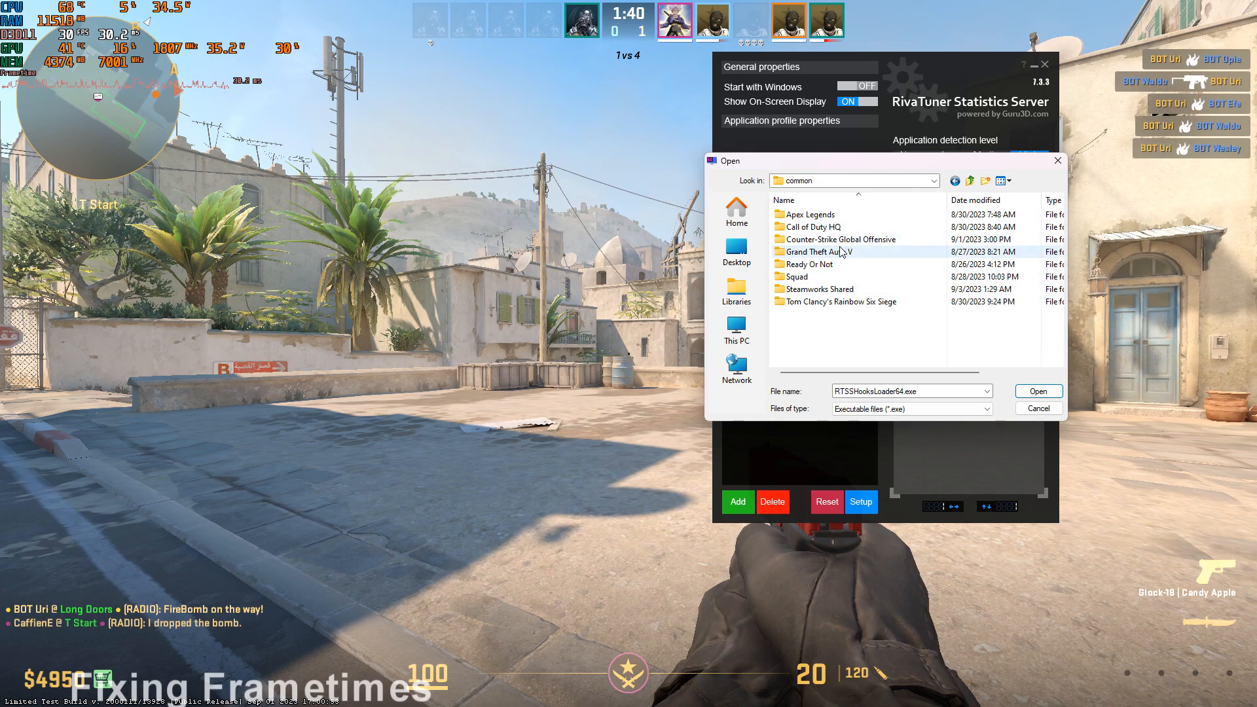
double_click(843, 239)
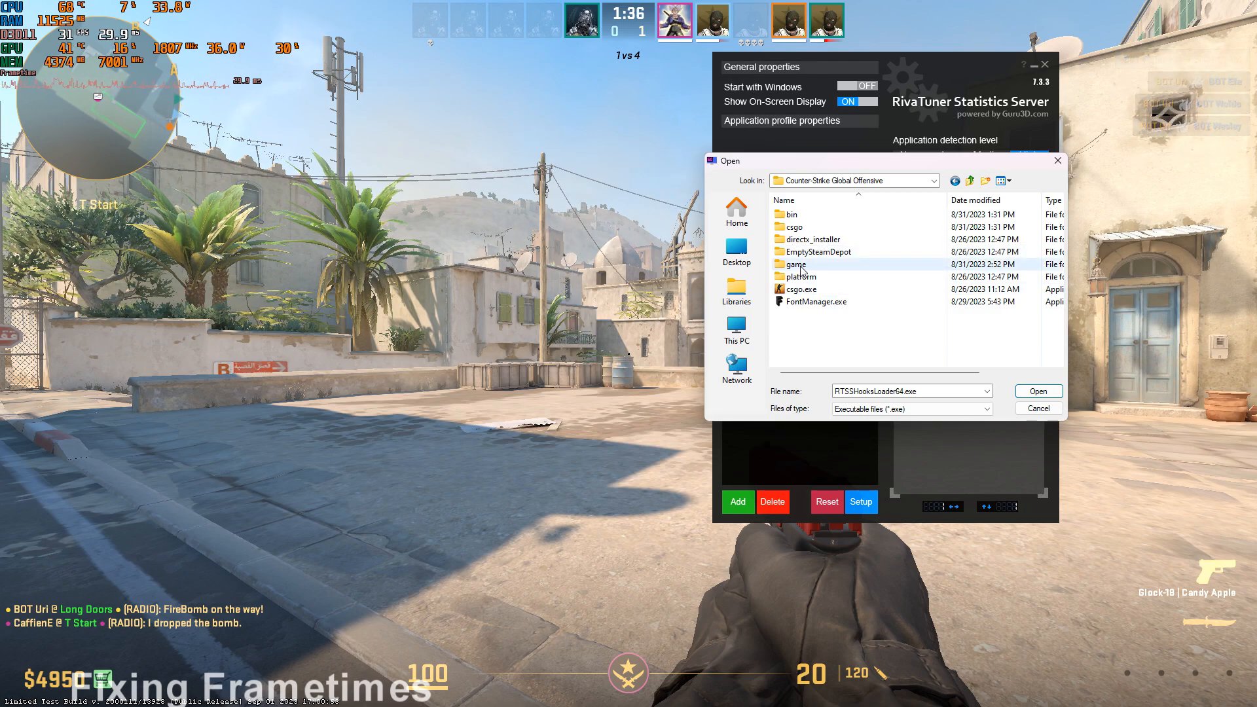
double_click(787, 215)
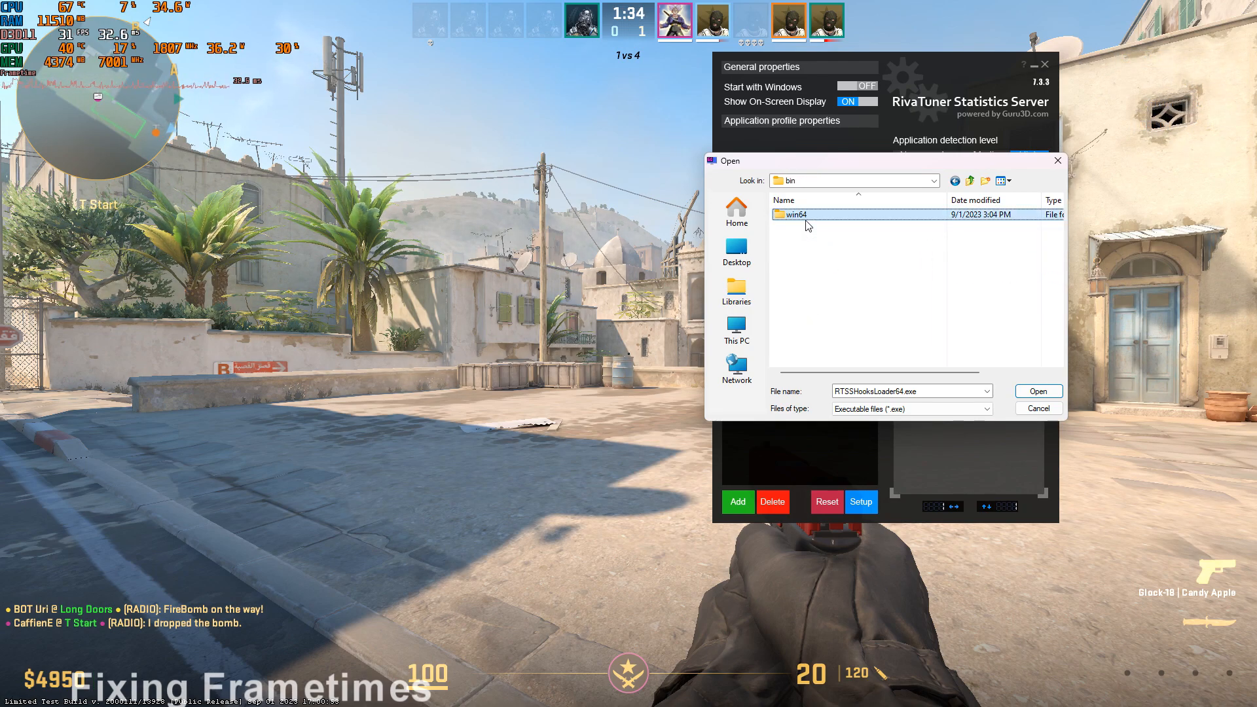
double_click(794, 215)
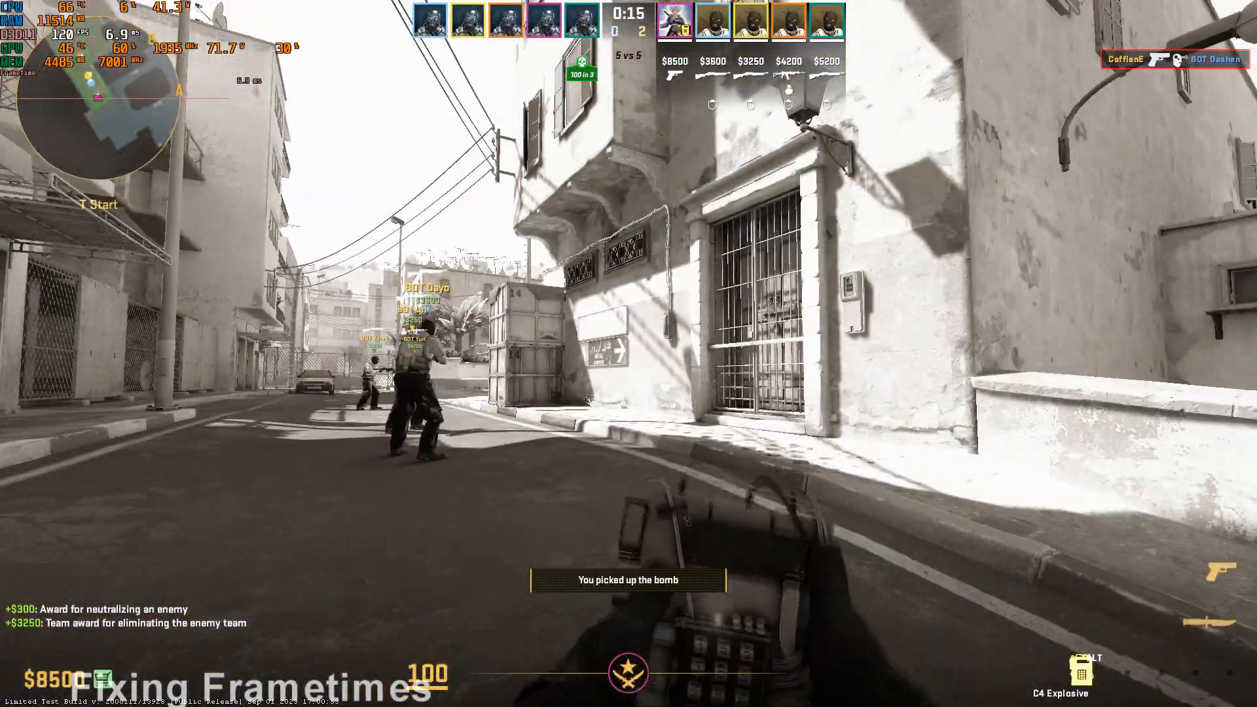
Step: Resume the match, switching between rifle and knife while watching the frametime overlay
key(b)
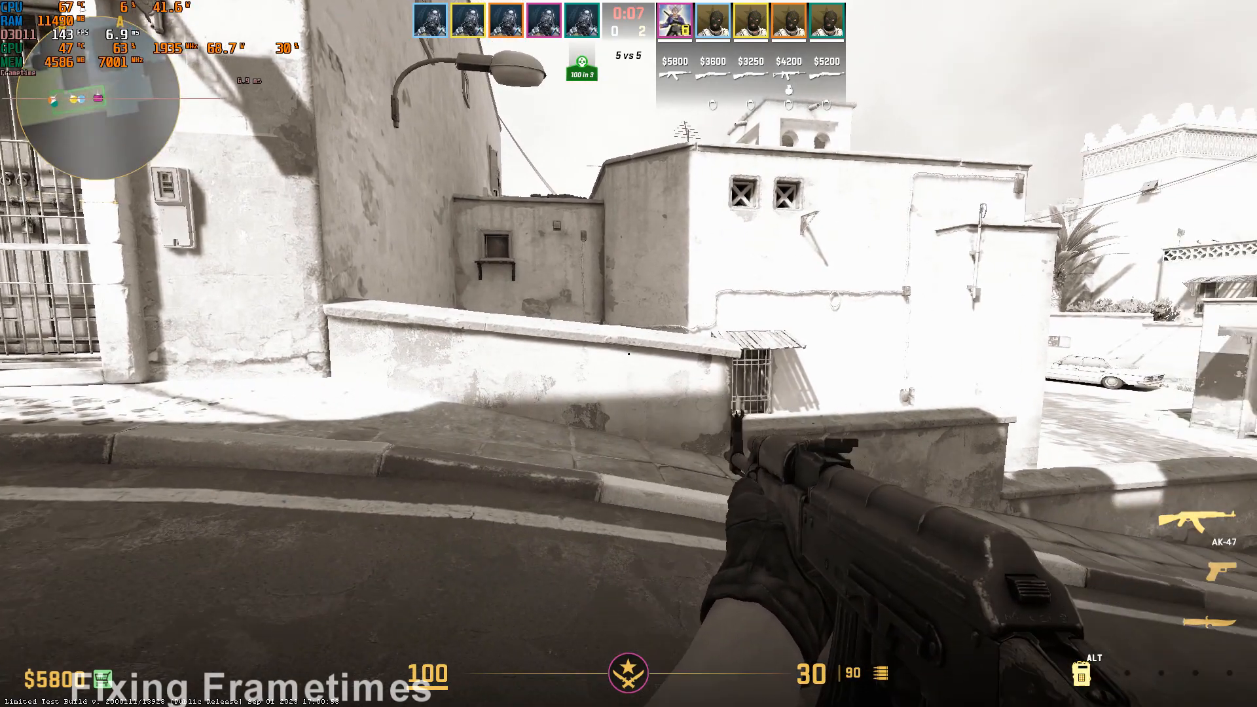
key(3)
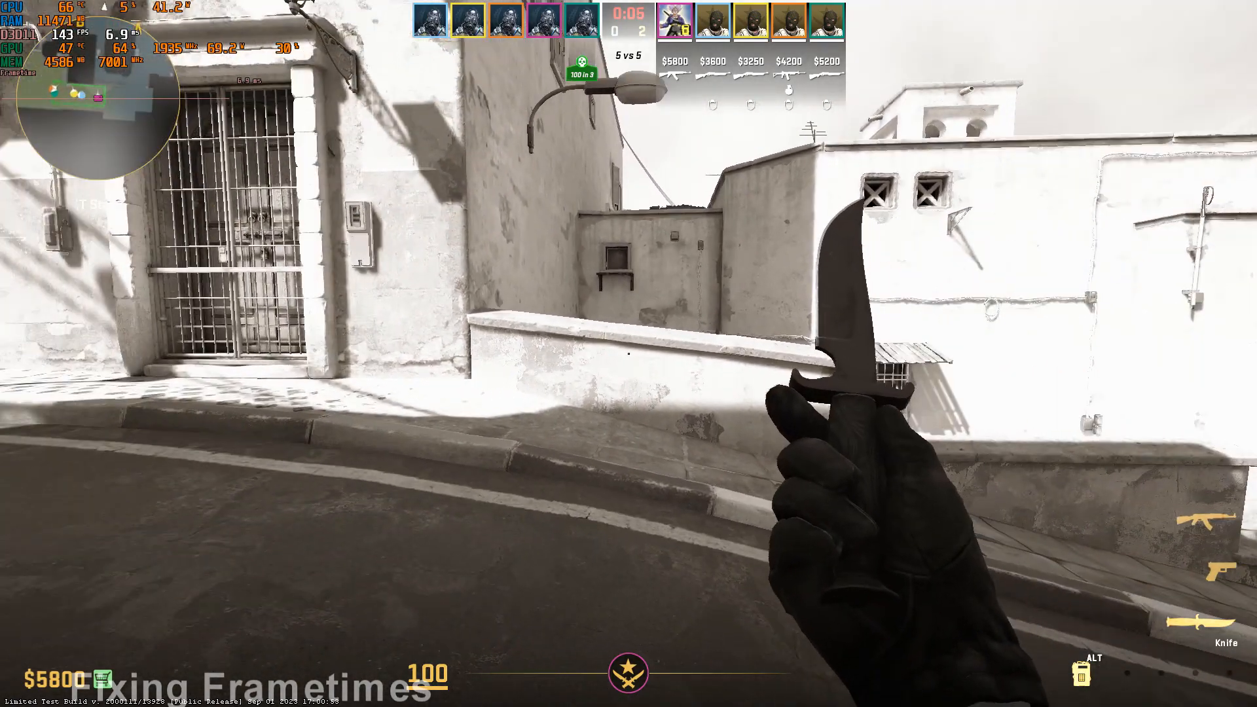